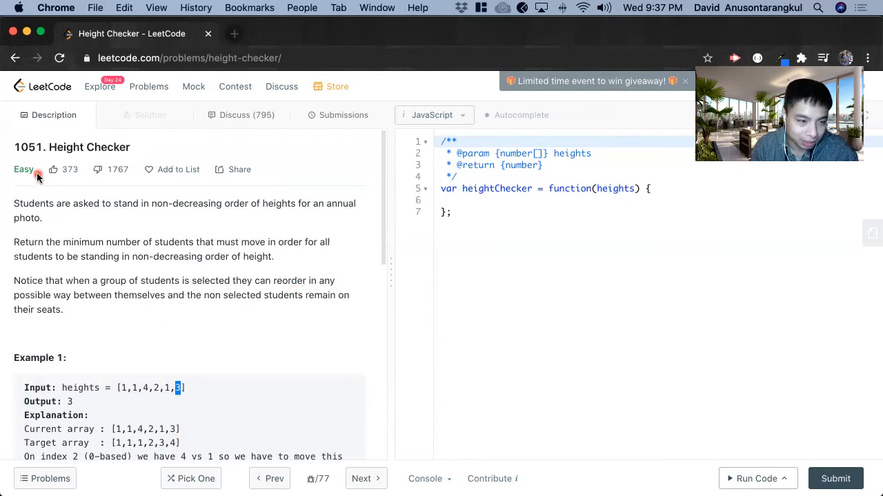
mouse_move(31, 156)
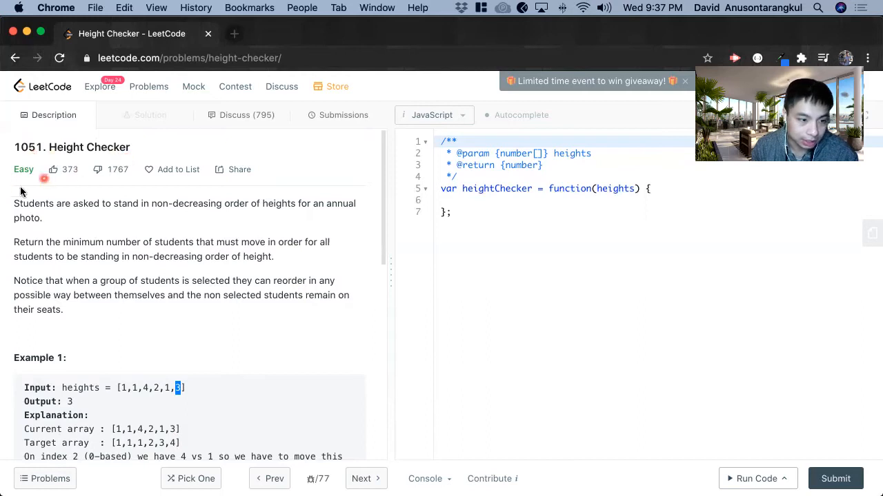
Review the Height Checker problem and Example 1's heights array
click(177, 169)
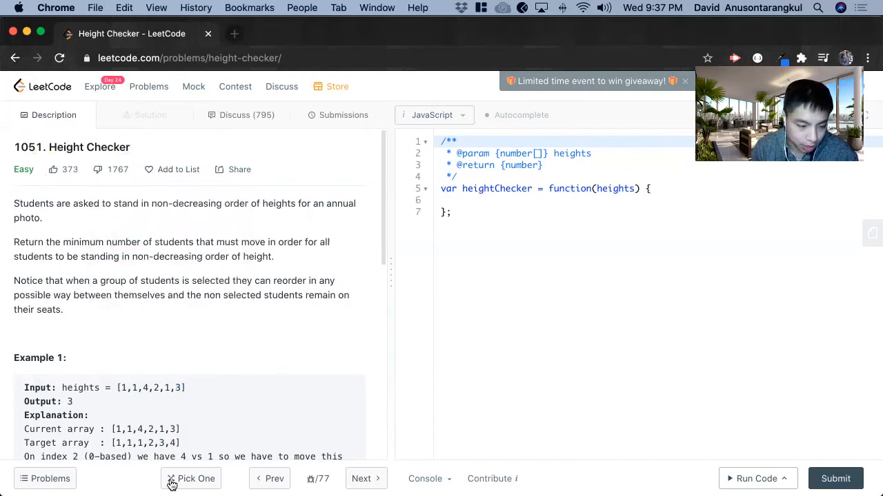
scroll(down, 3)
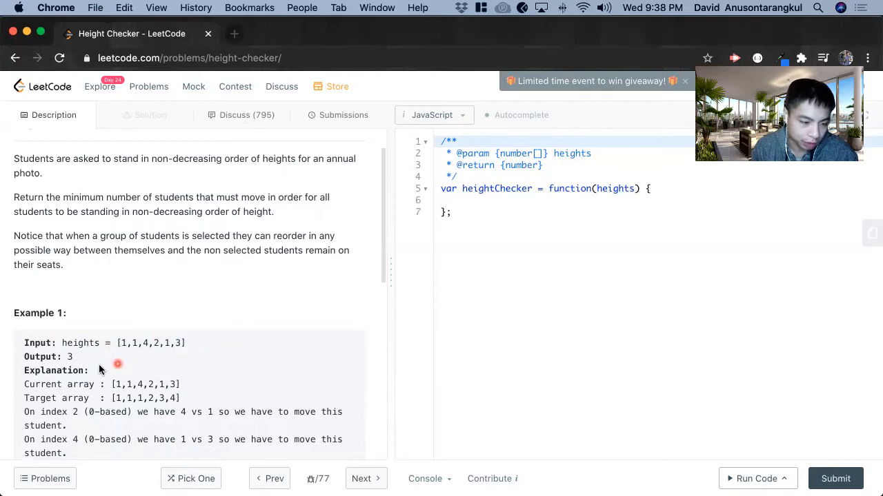
scroll(down, 3)
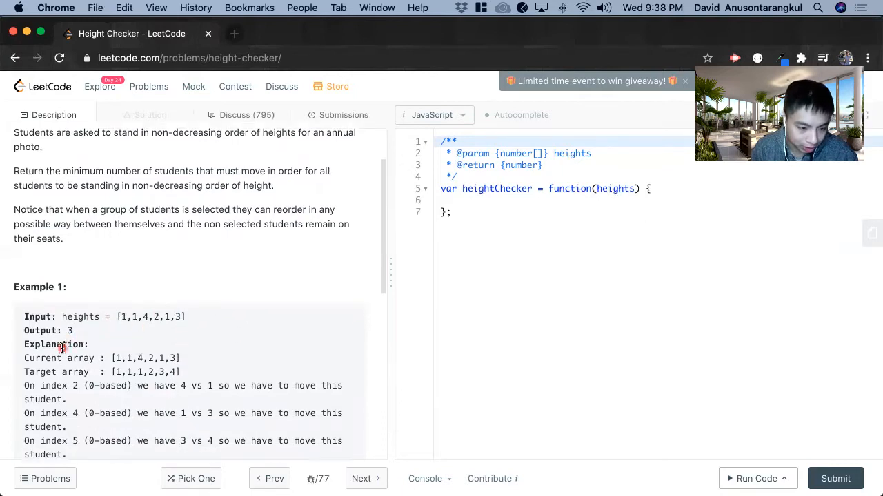
scroll(up, 3)
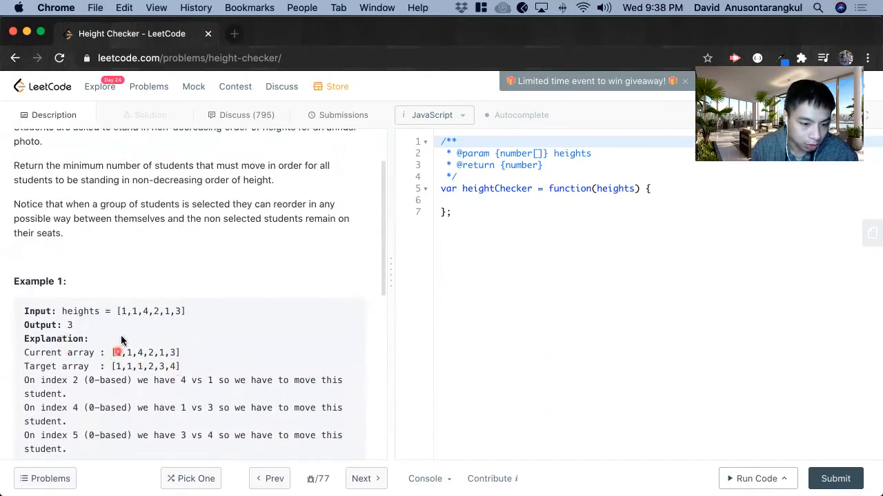
double_click(144, 353)
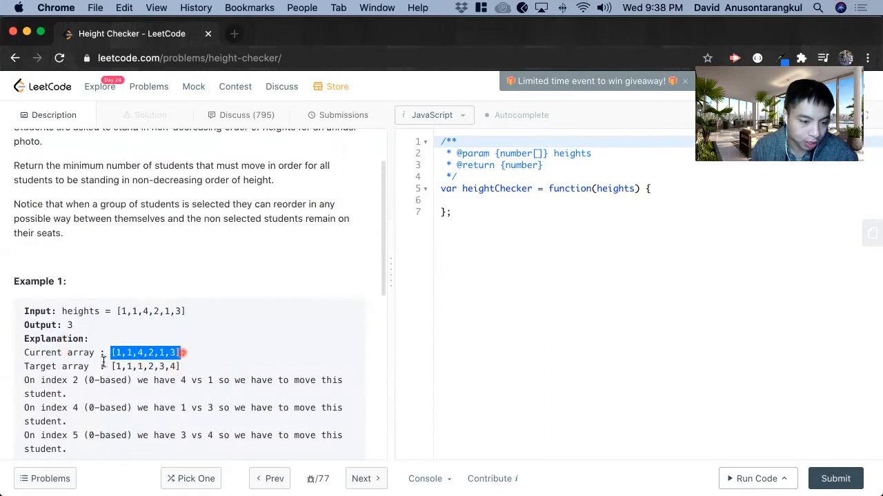
scroll(up, 3)
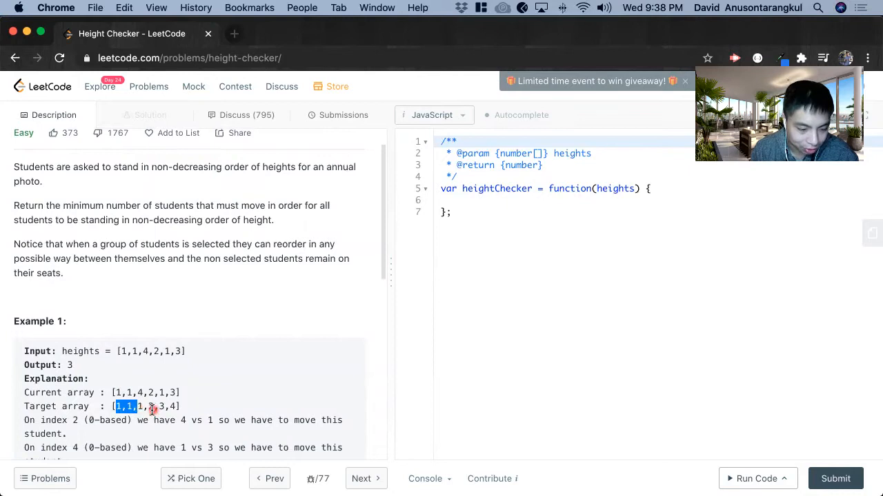
scroll(down, 3)
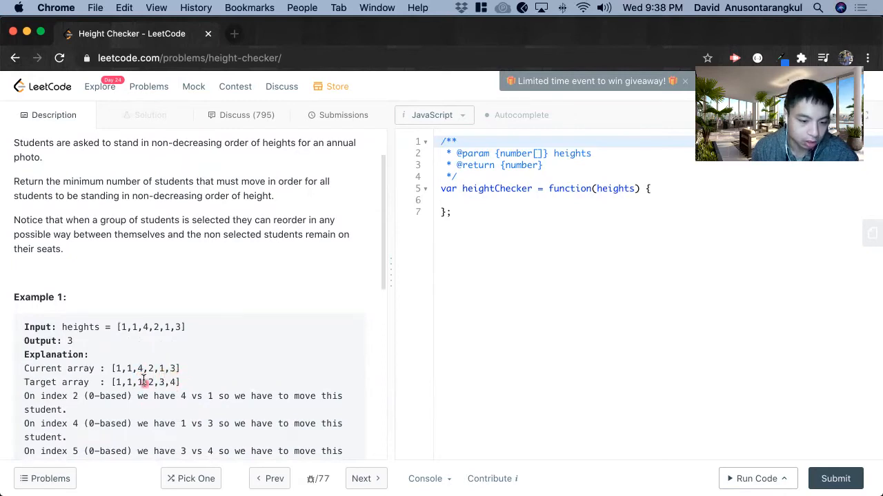
scroll(down, 3)
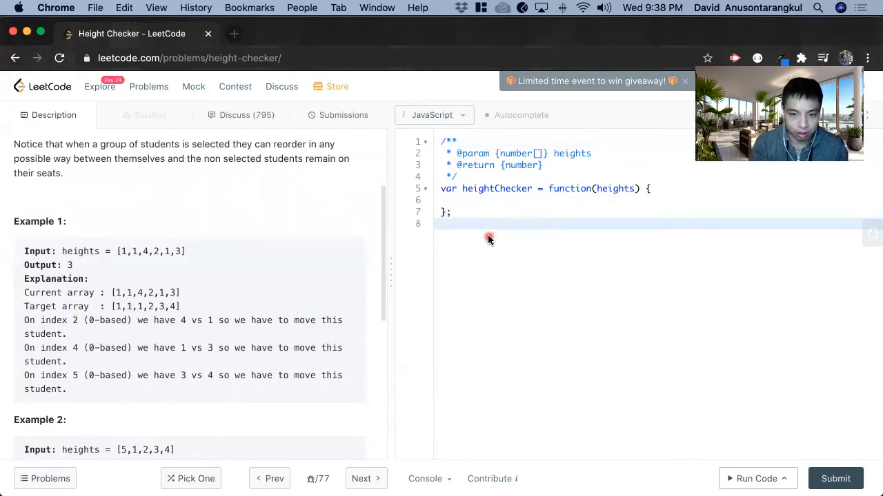
Open a /* comment with step 1: create a new array in ascending order
text(/*)
text(*/)
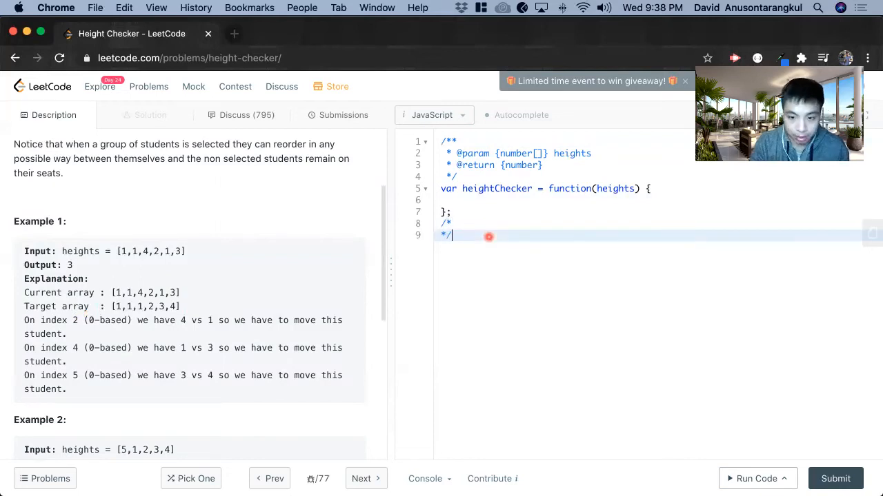
text(1)
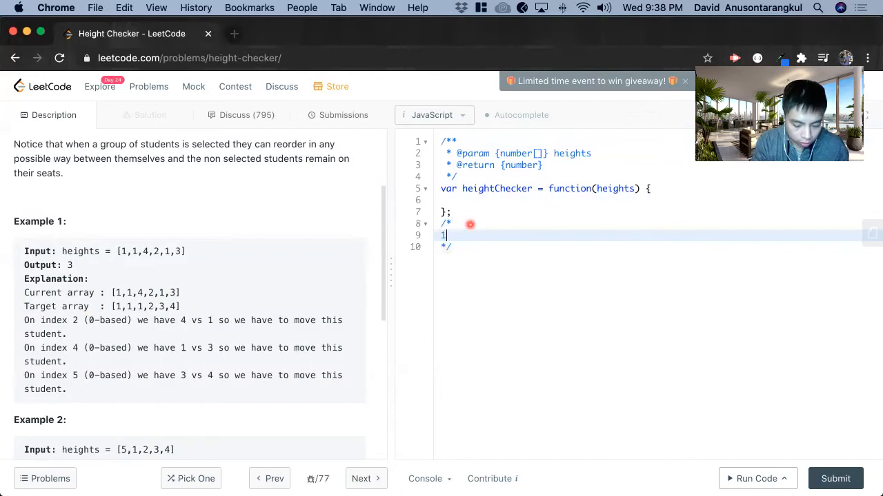
text(. Create new)
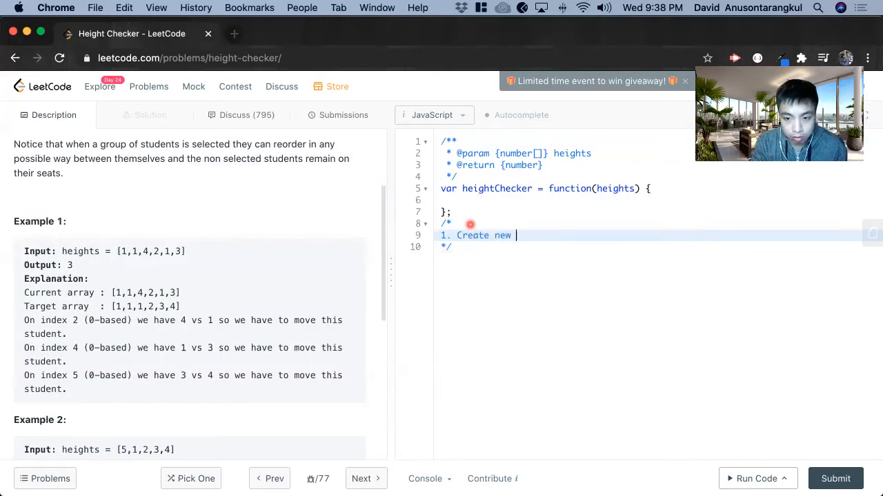
text(array in as)
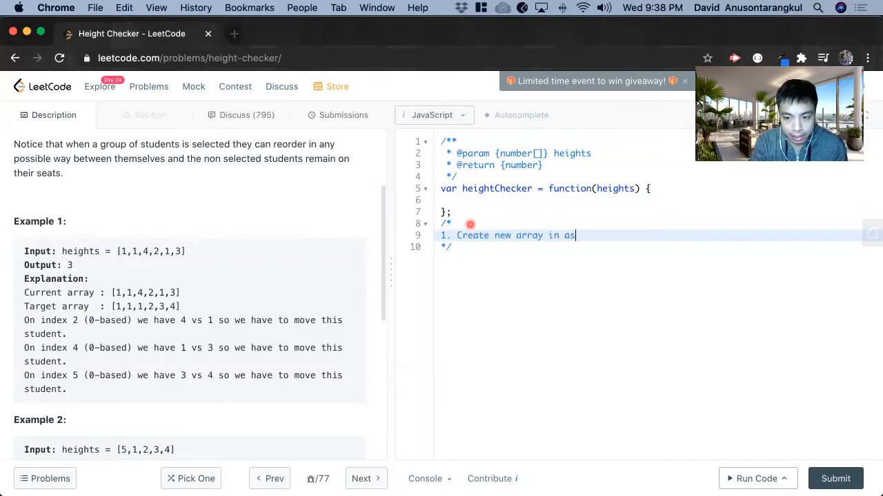
text(cending order.)
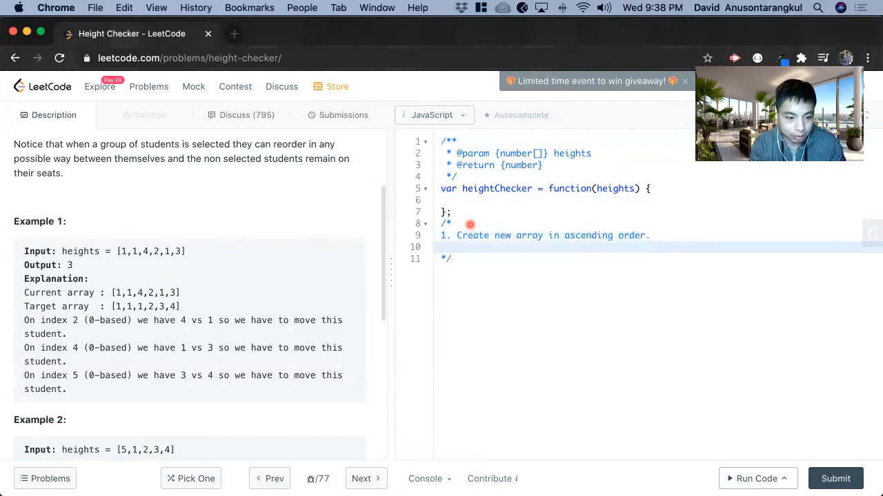
Add step 2: loop through heights, with sub-step a: condition if they are not equal
text(2. Loop)
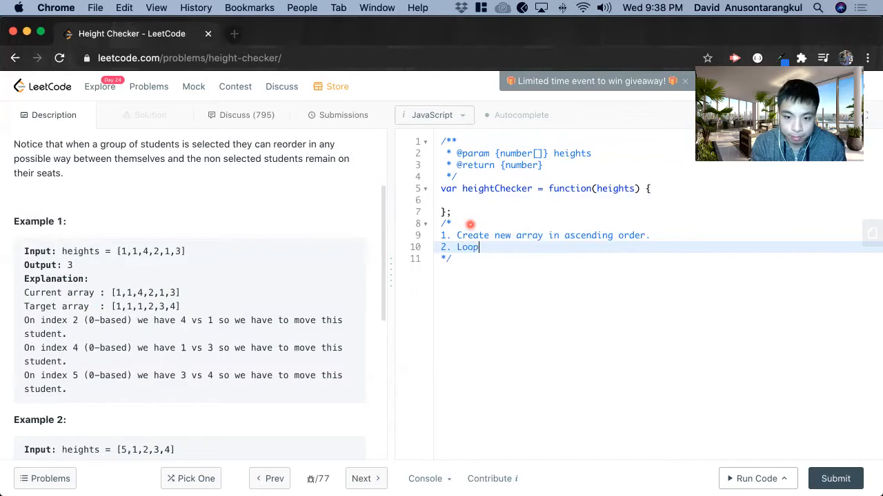
text(through heights.)
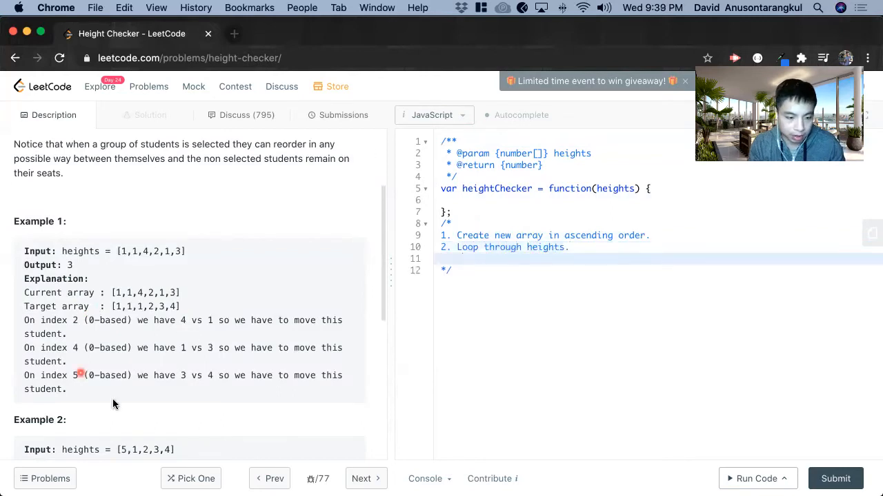
mouse_move(286, 298)
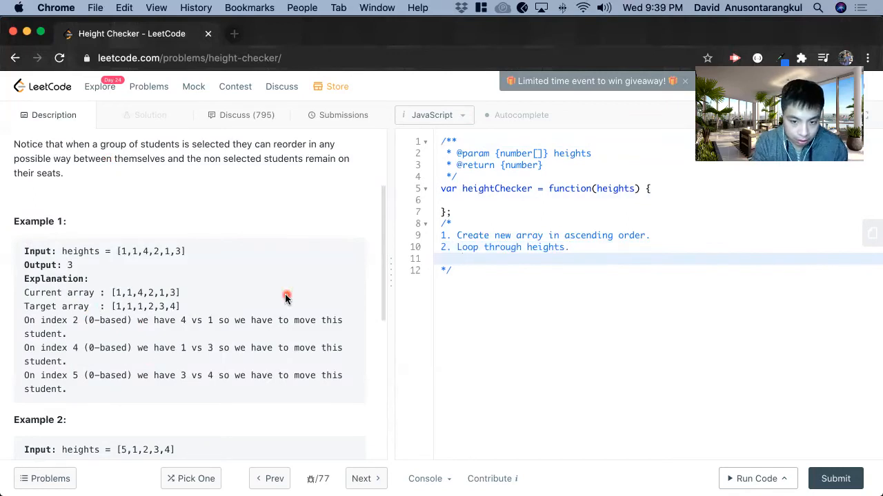
text(a.)
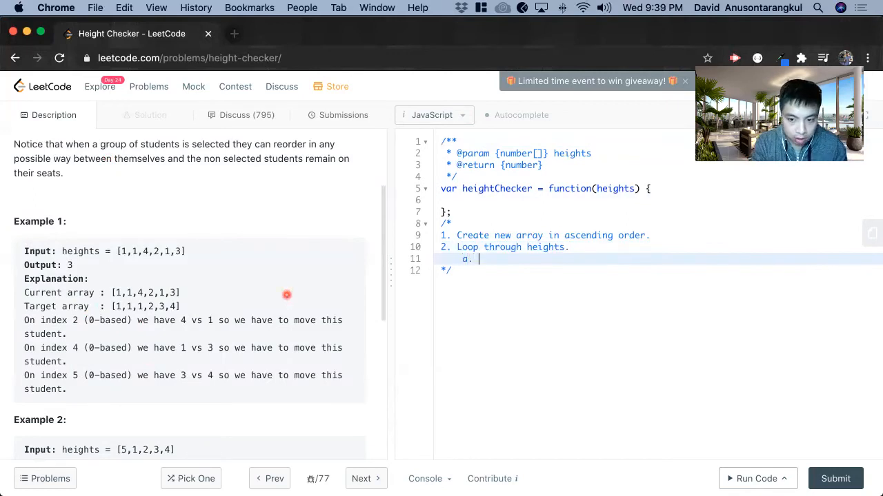
text(Condi)
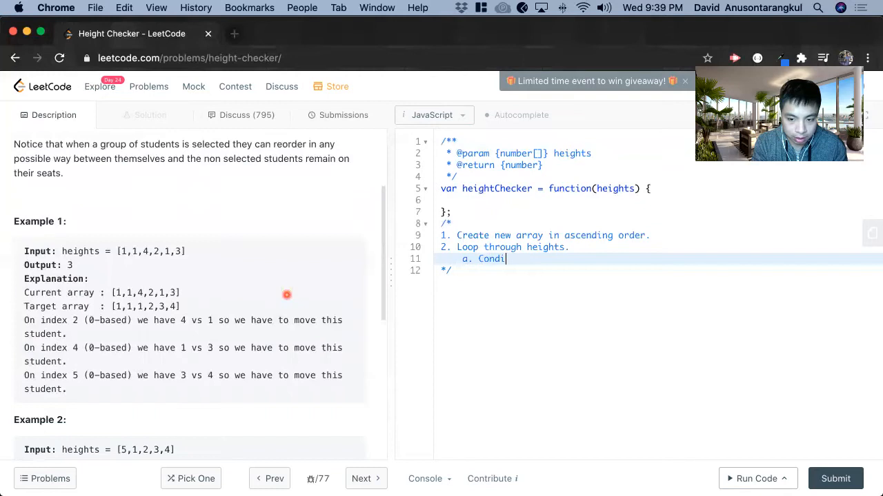
text(tion if the)
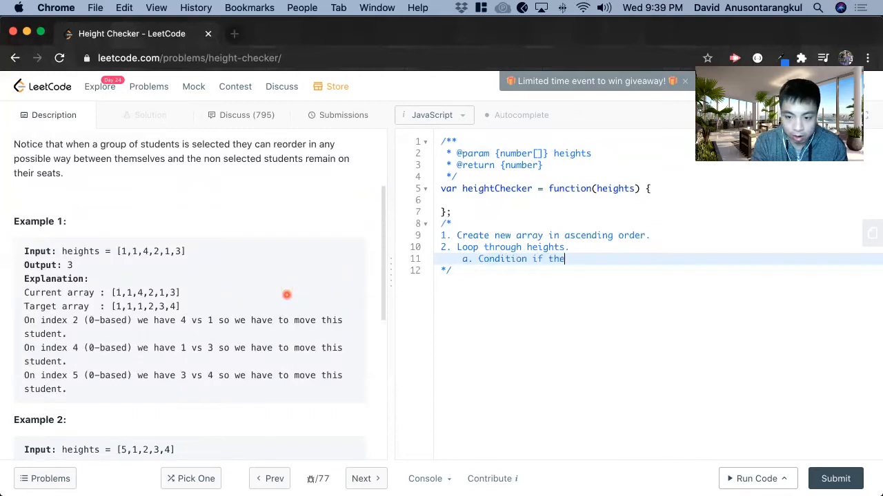
text(y are not eq)
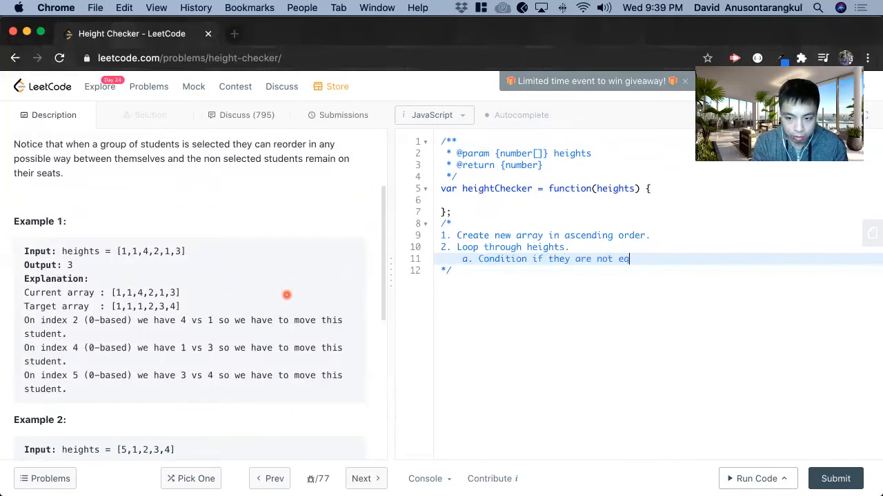
text(ual.)
text(2. Creat)
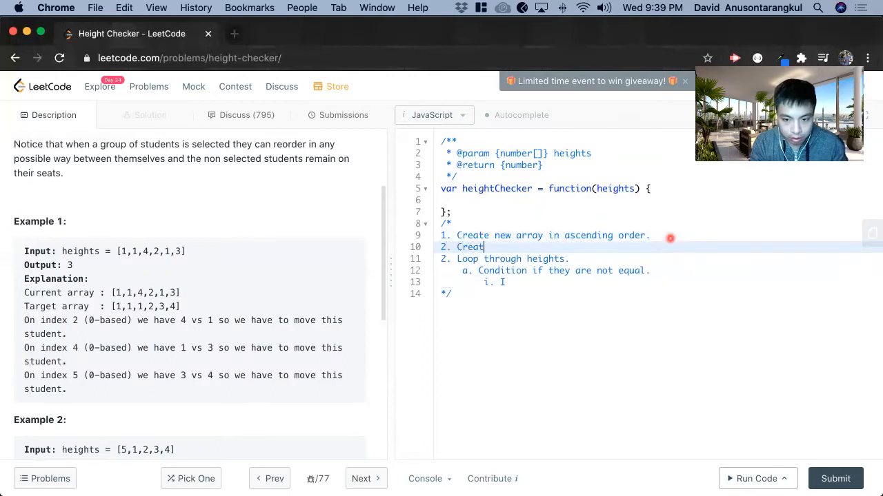
Note creating a count variable, incrementing count, and step 4: return count
text(e count variable.)
click(660, 259)
text(3)
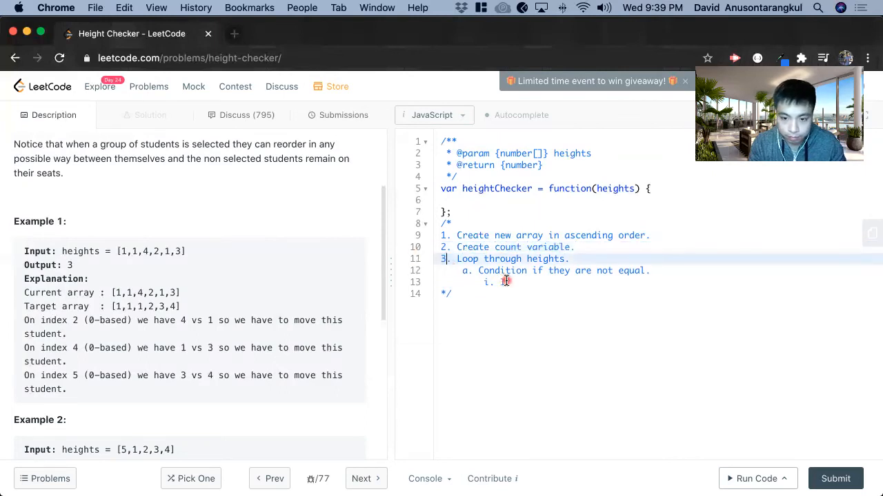
text(Incr)
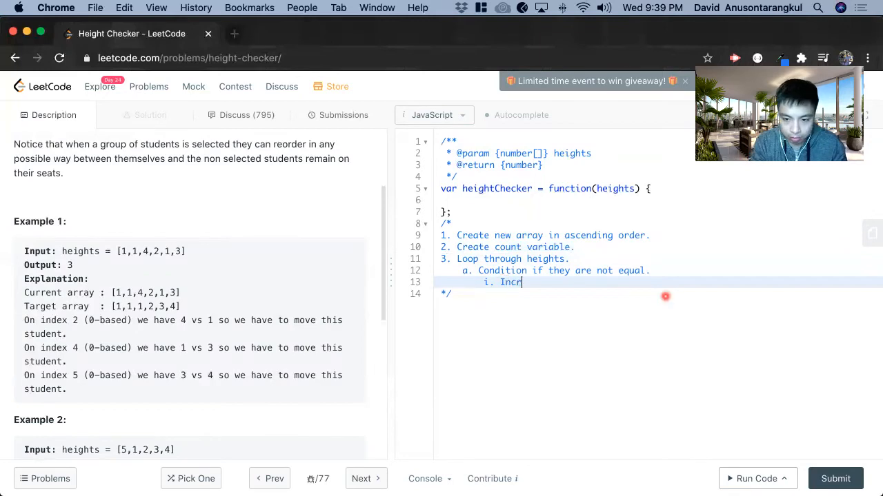
text(ement count.)
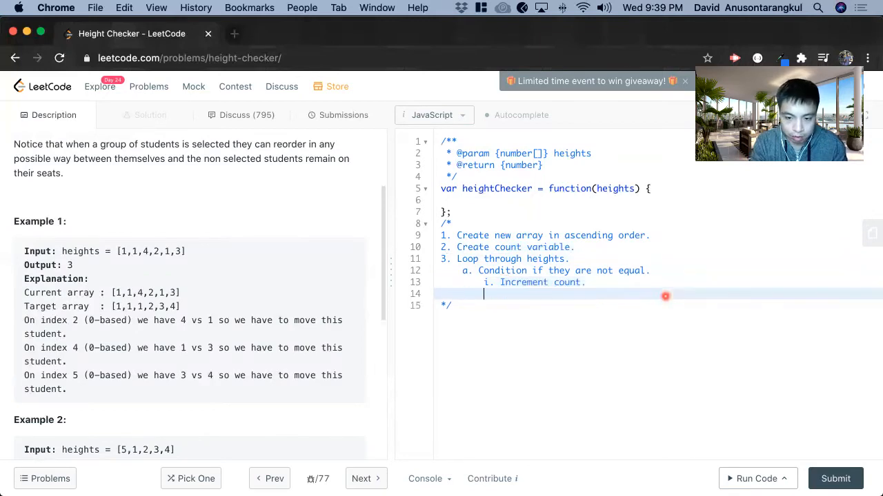
text(4.)
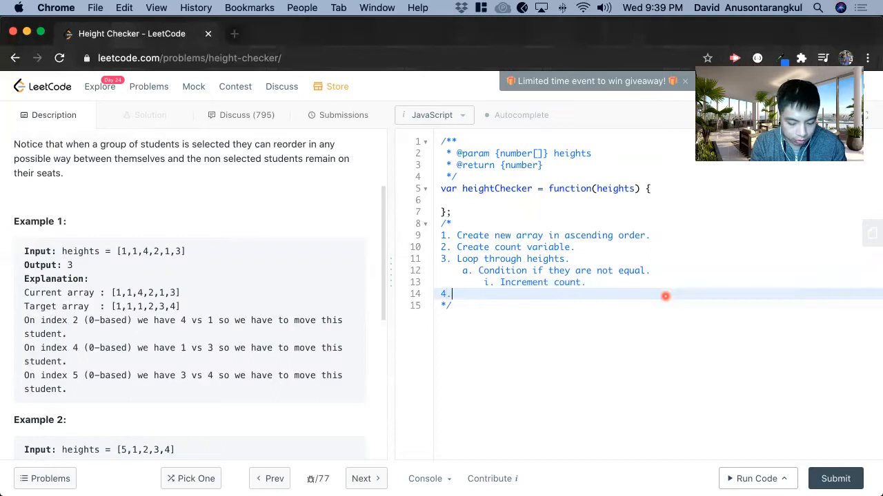
text(Return count.)
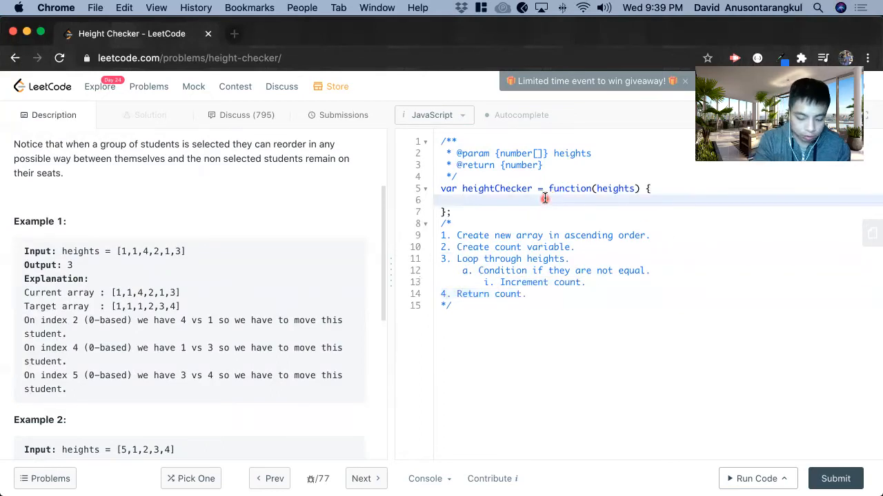
Assign heightsOrdered = heights.slice().sort((a,b) => a - b)
text(let heightsOrdere)
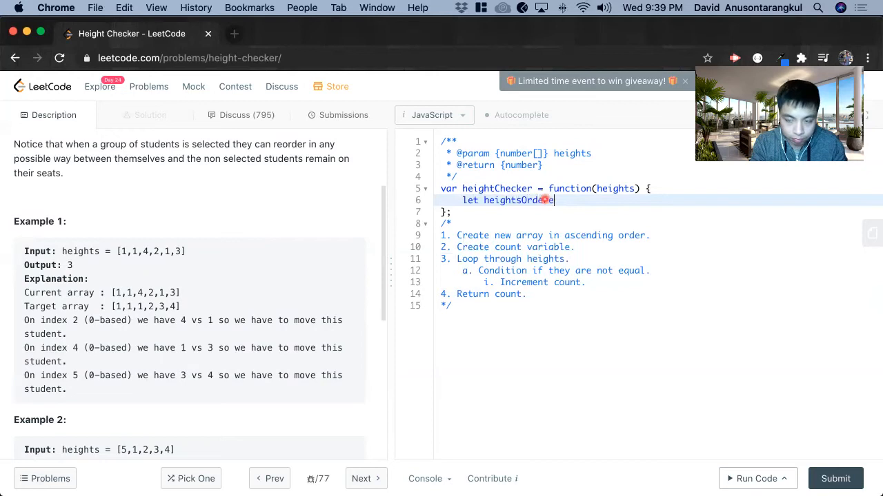
text(=)
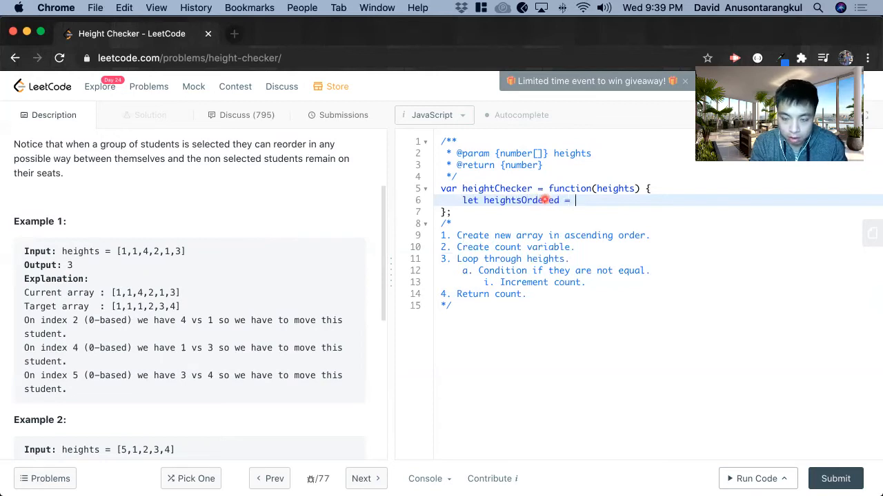
text(heights)
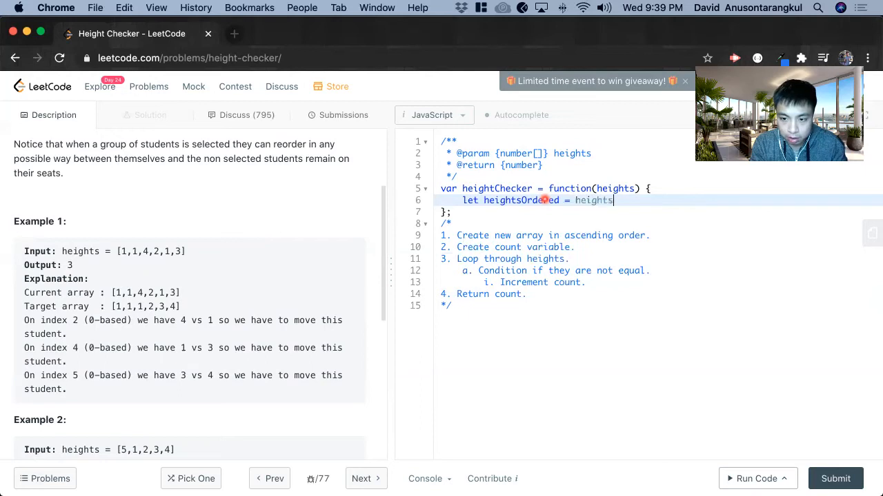
text(.slice)
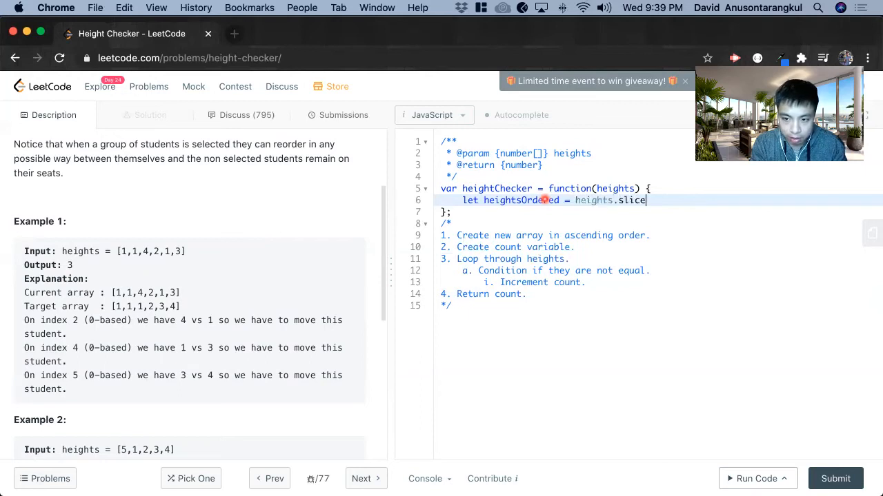
text(())
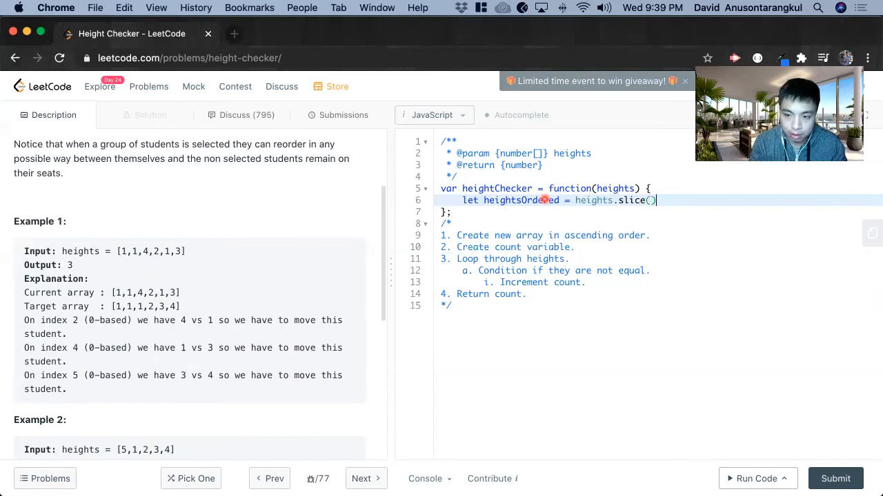
text(.)
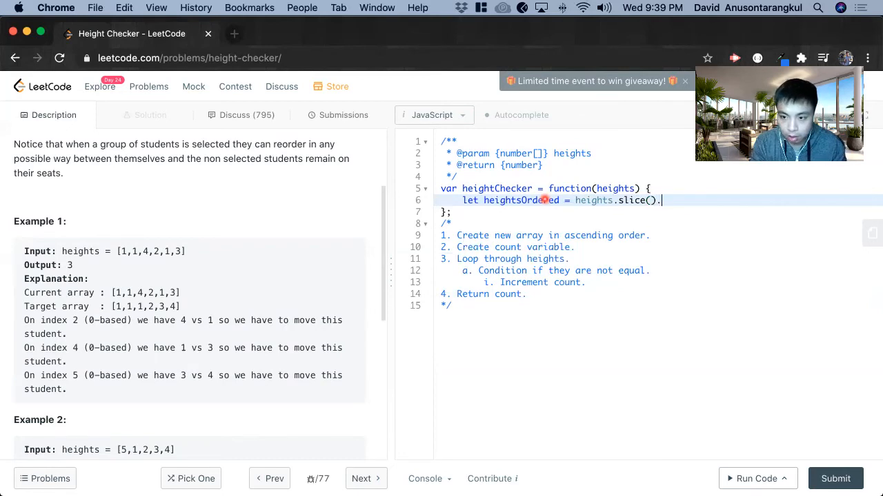
text(sort)
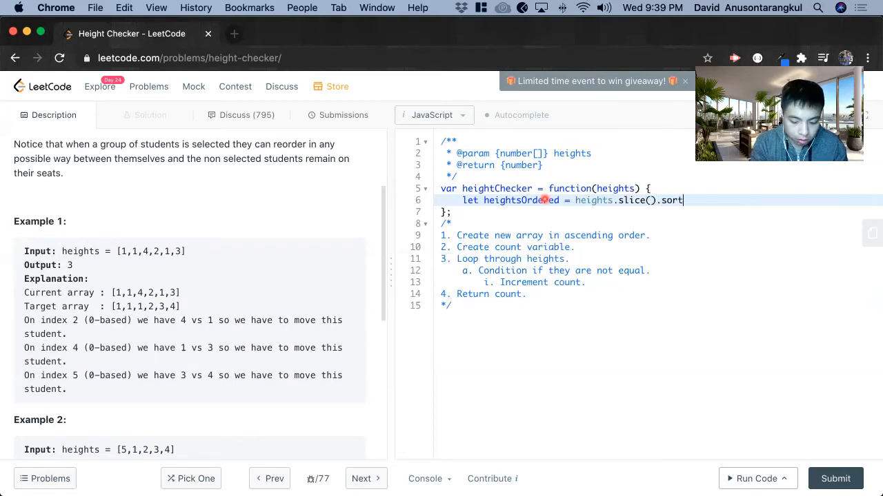
text(((a,b))
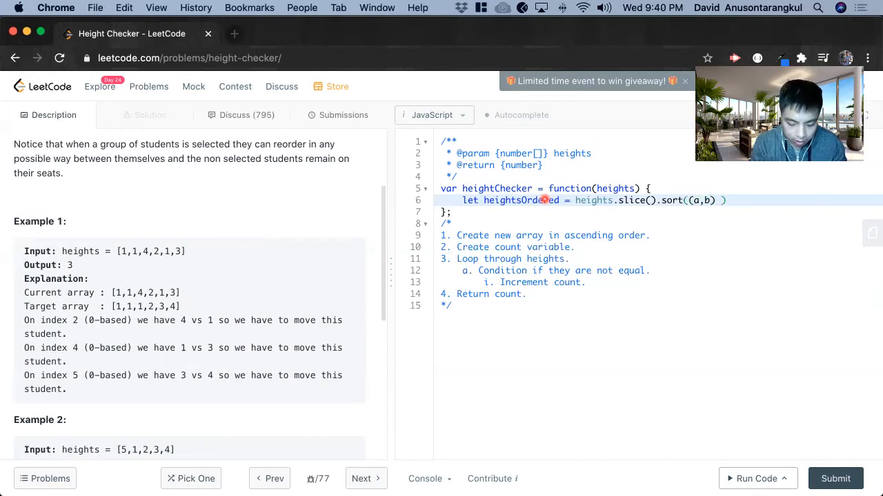
text(=>)
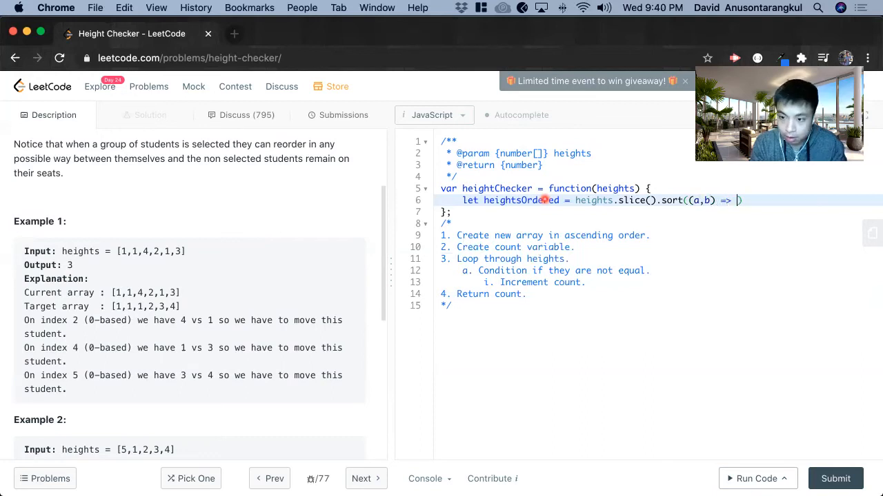
text(a)
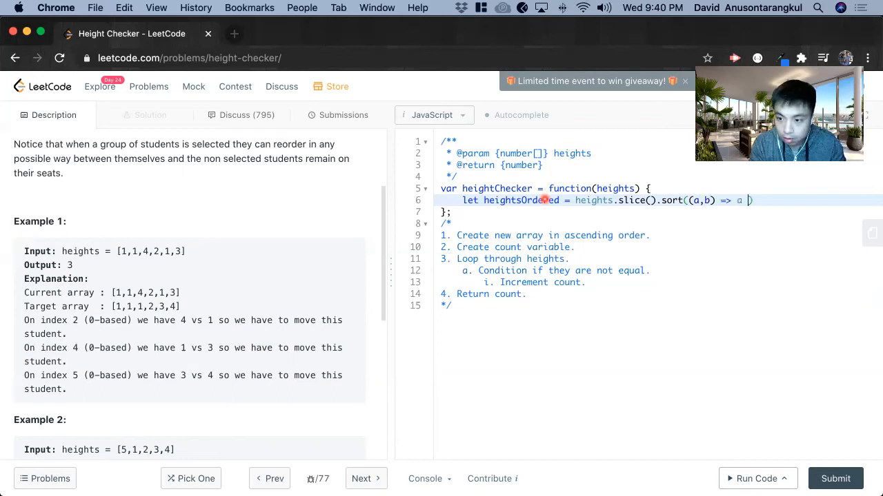
text(-b))
text(for (let i )
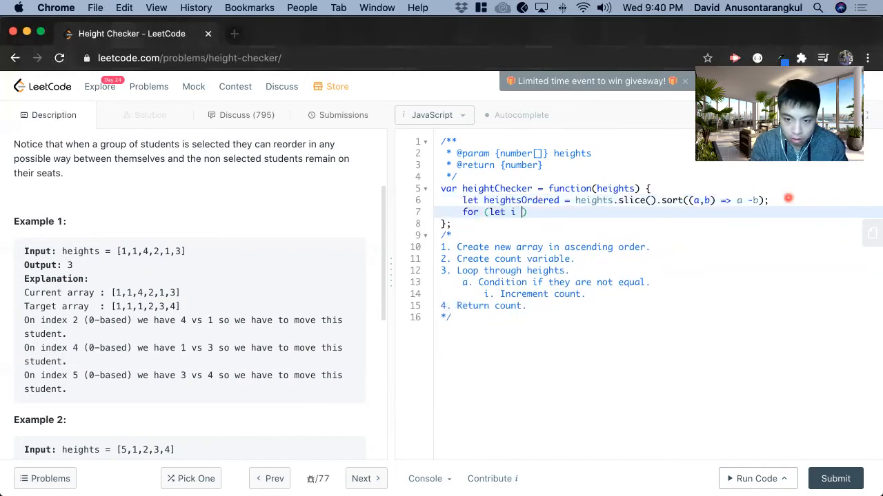
Write a for loop i = 0 to heights.length with if (heights[i] !== heightsOrdered[i])
text(= 0; i < heights.length;)
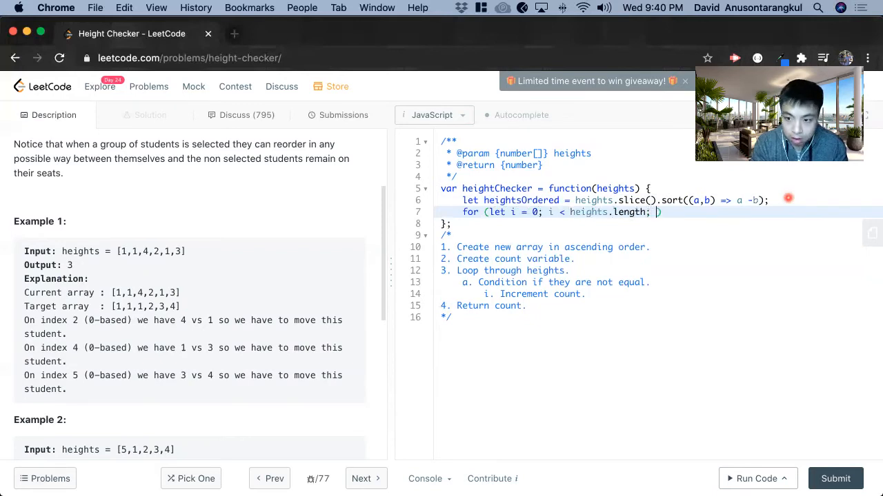
text(i++)
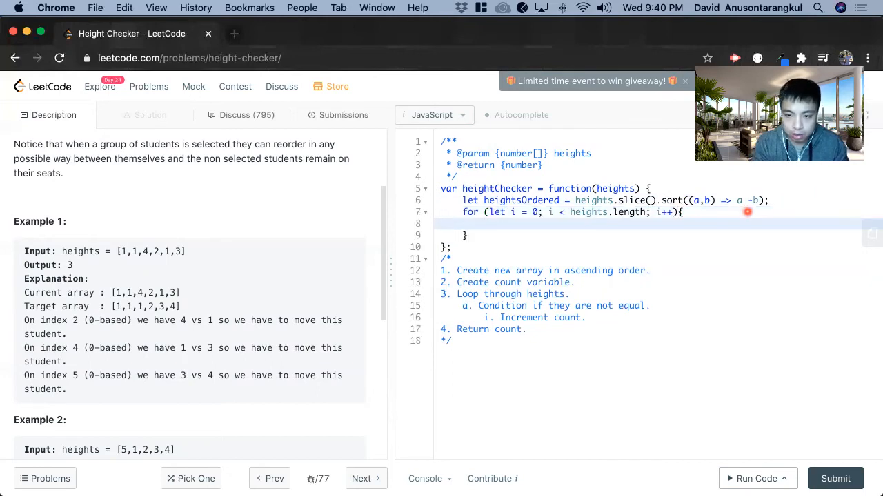
text(if)
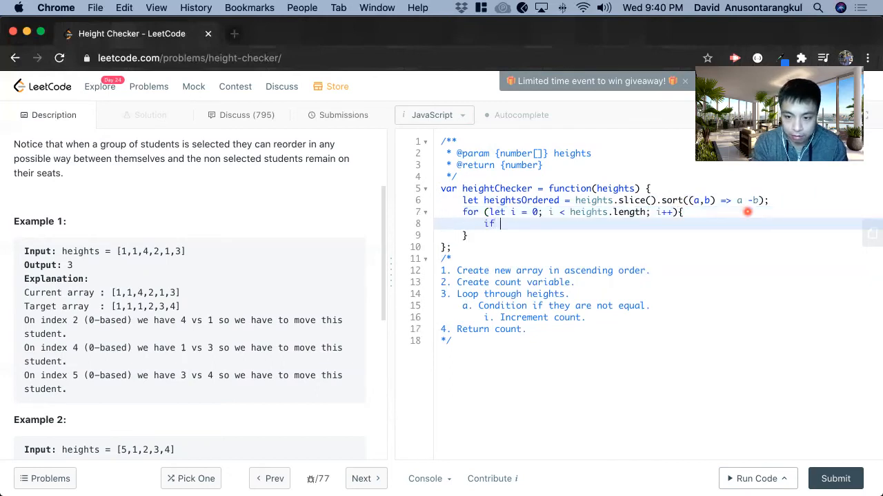
text((he)
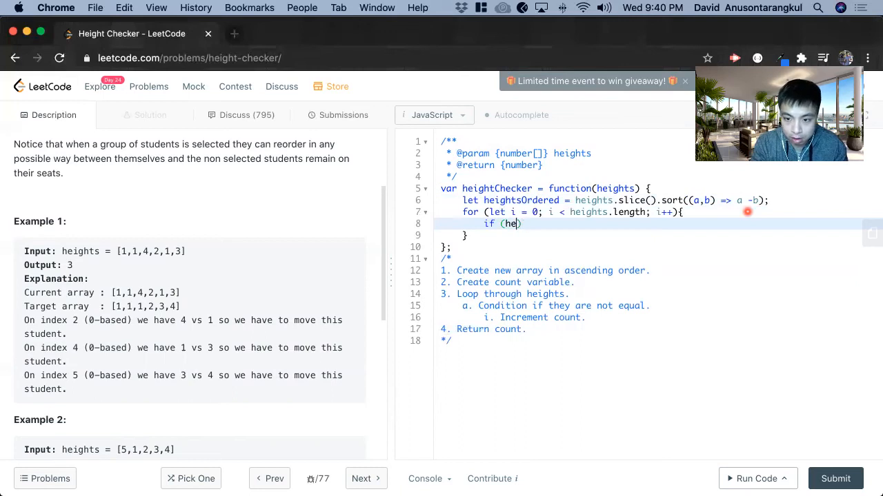
text(ights)
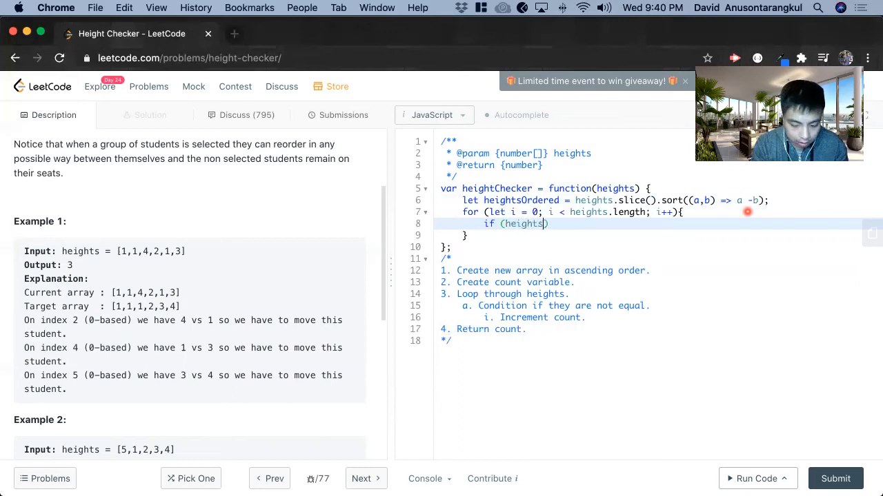
text([i])
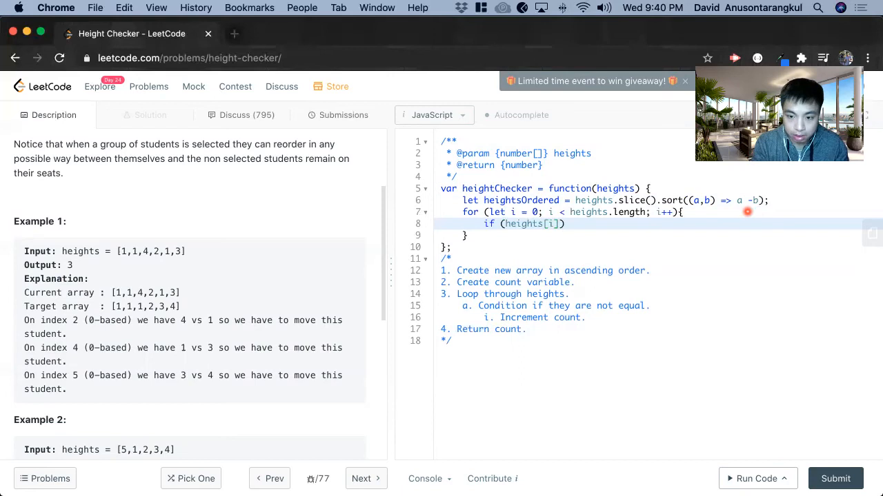
text(!=)
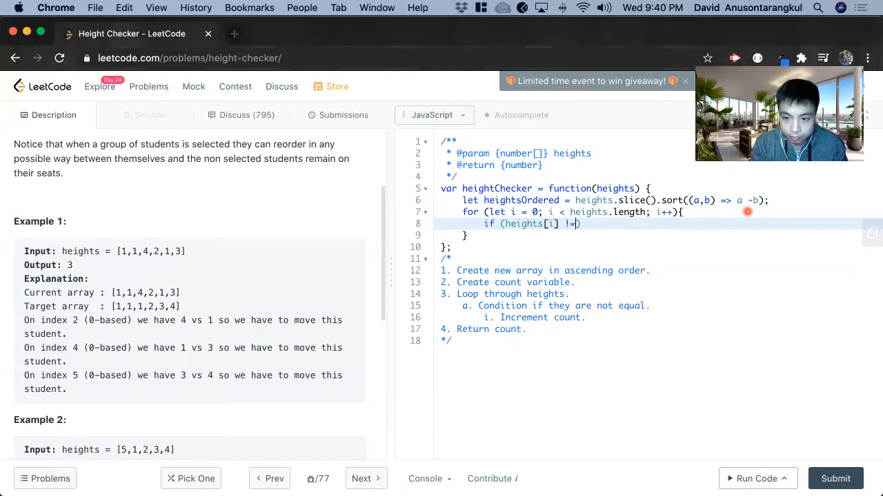
text(=)
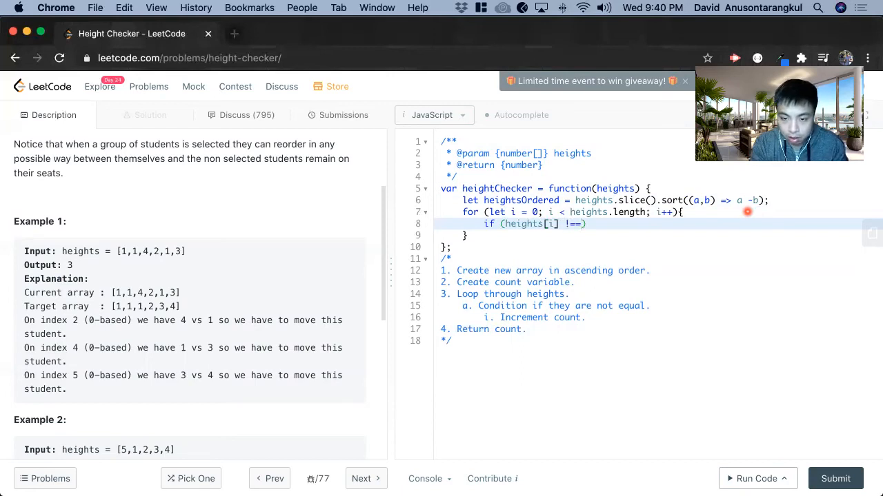
text(heightsOrdered)
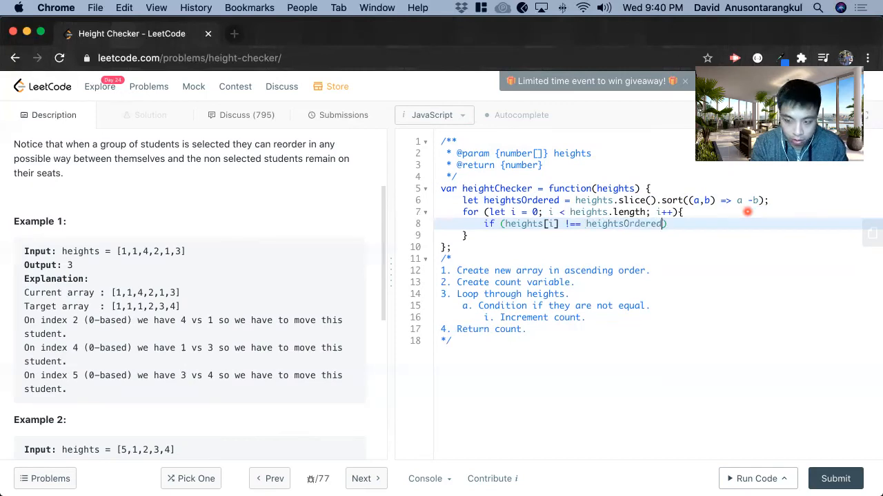
text([i])
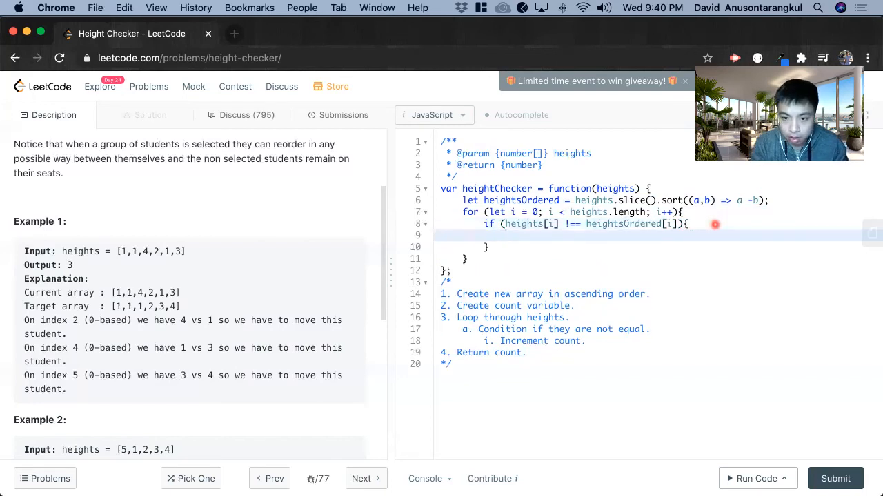
Put count++ inside the if block and return count; after the loop
text(coun)
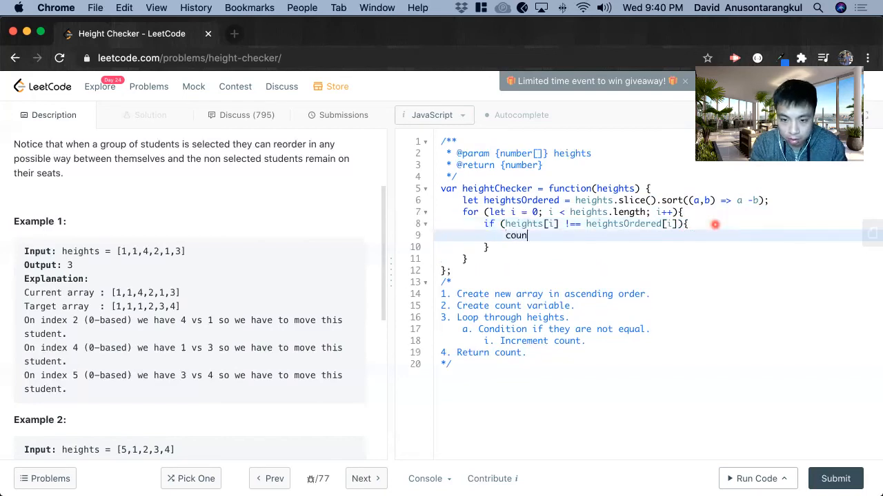
text(t++;)
text(let count = 0;)
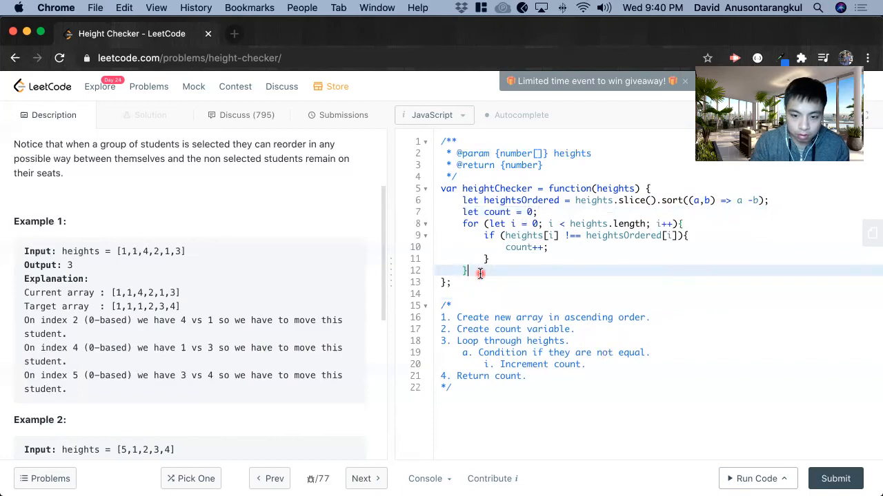
text(return cou)
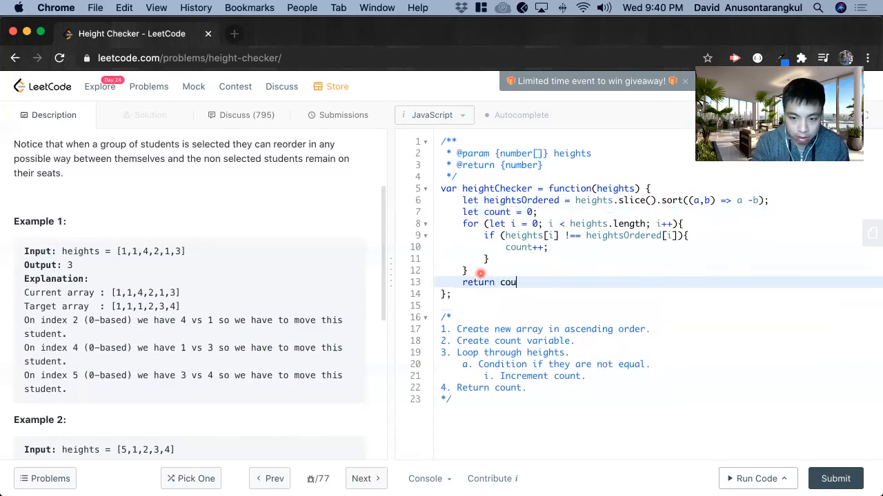
text(nt;)
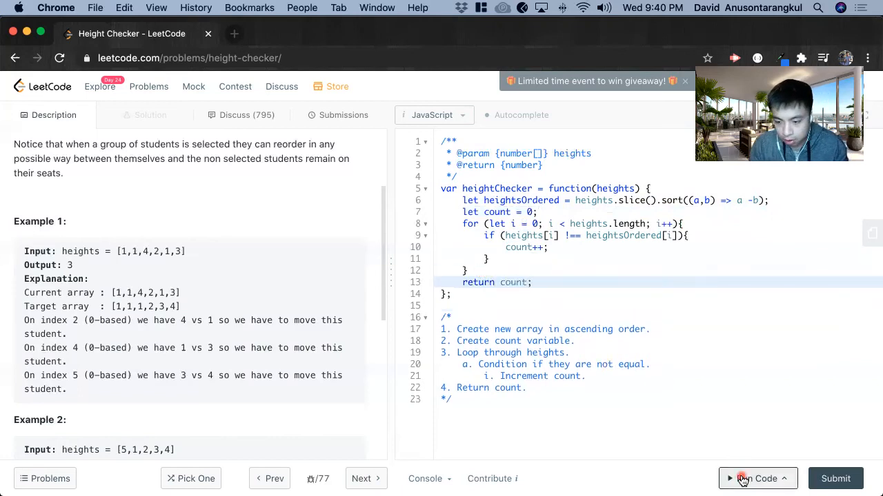
Run the example test (output 3), then submit for an Accepted 68 ms result
click(757, 478)
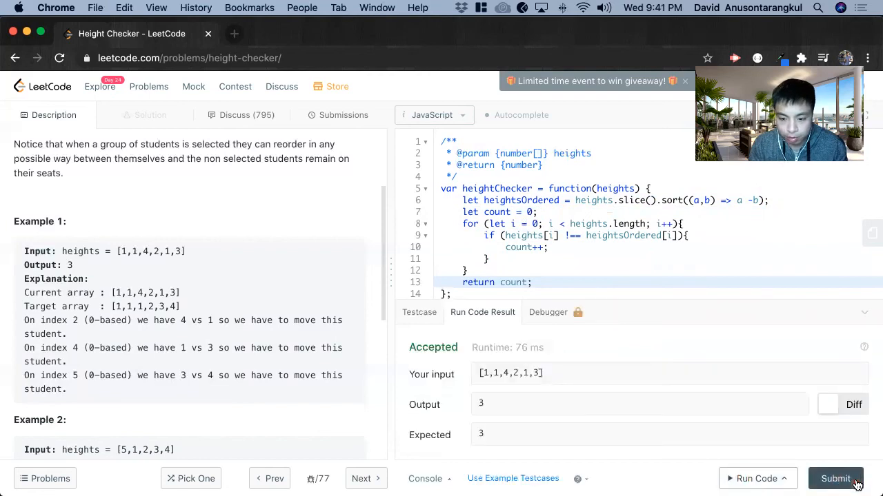
click(835, 479)
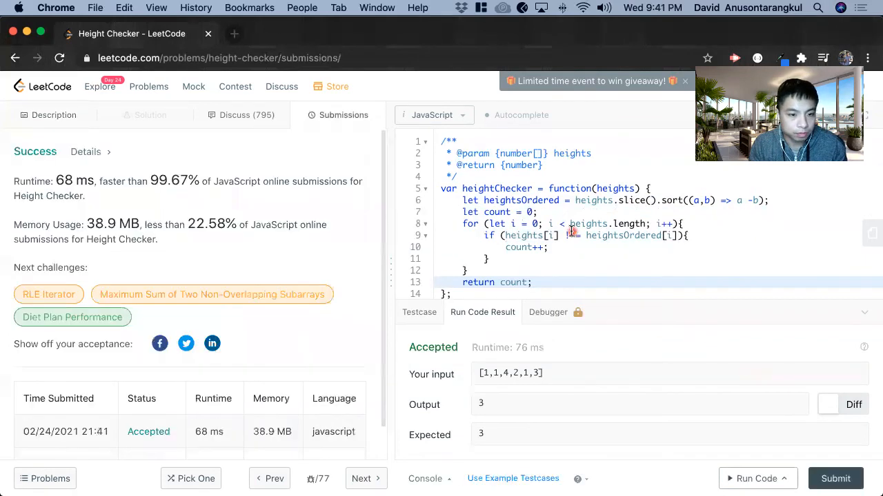
scroll(down, 3)
text(T)
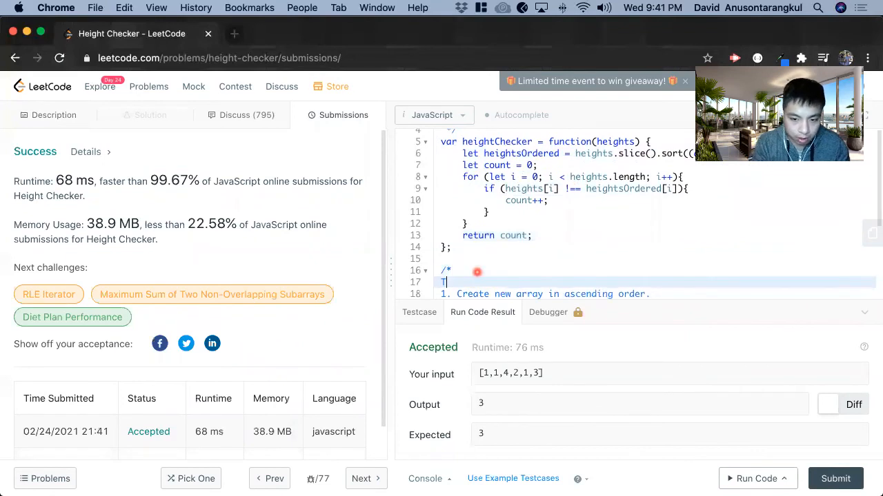
Write 'Time Complexity: O(n)' and 'Space Complexity: O(n)' in the comment block
text(ime Complexity:)
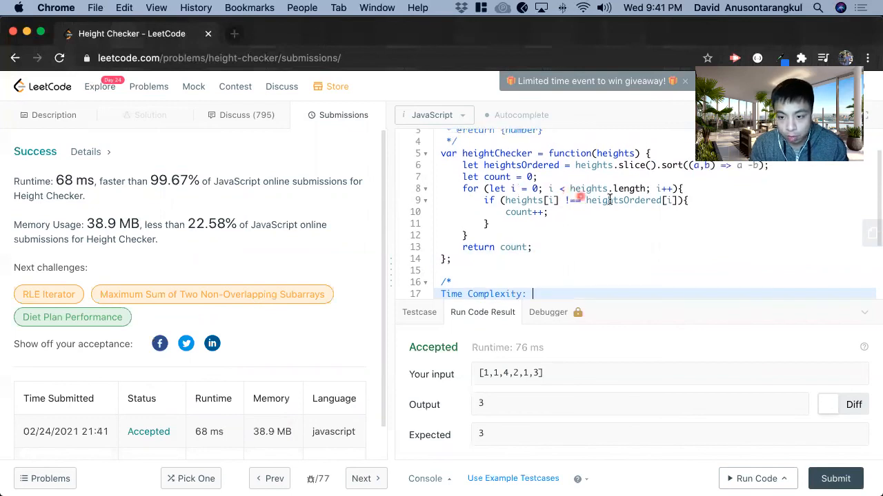
text(O)
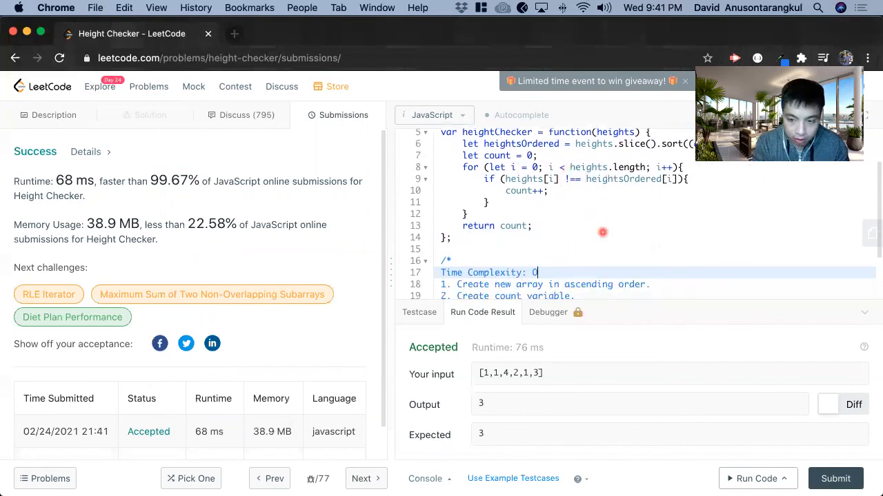
text((n))
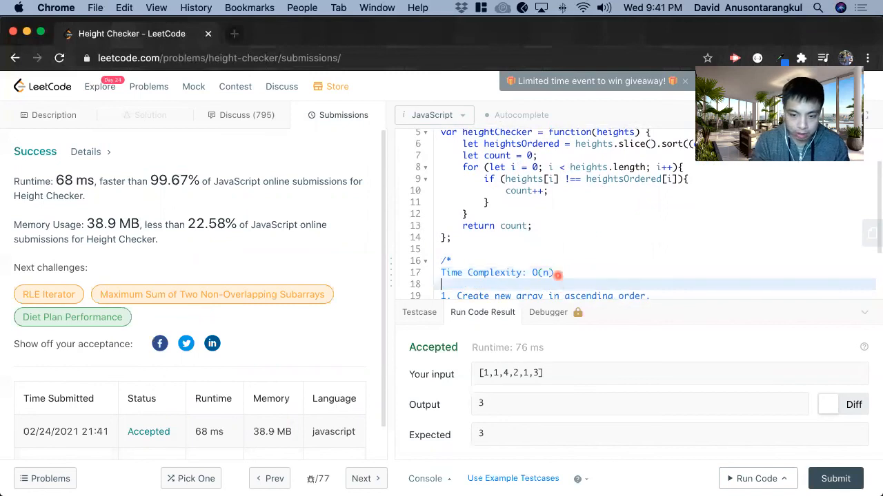
text(Space Complexity: O)
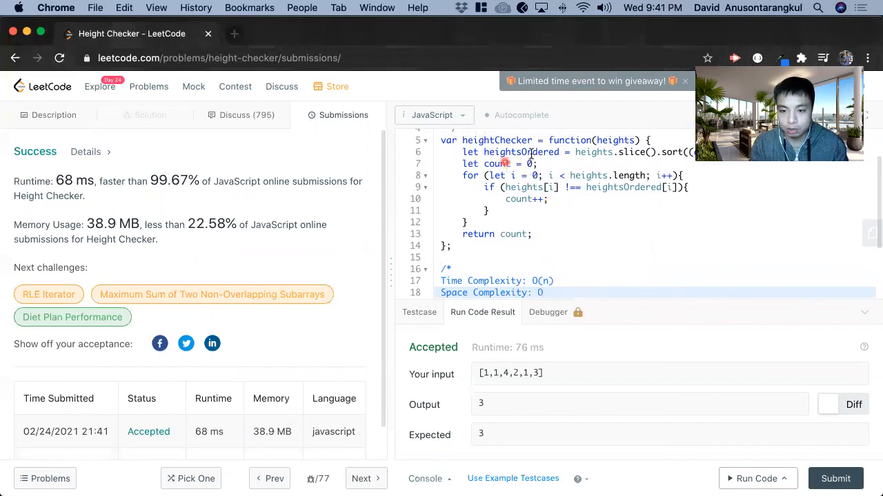
scroll(up, 3)
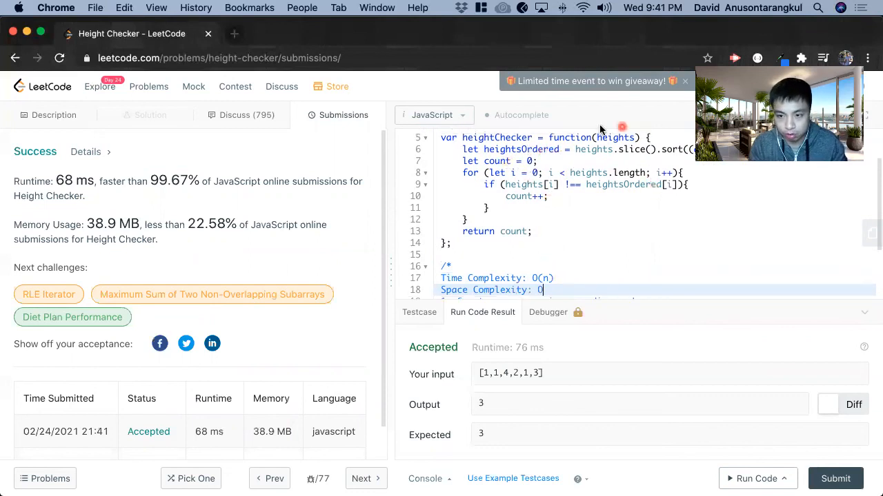
mouse_move(561, 239)
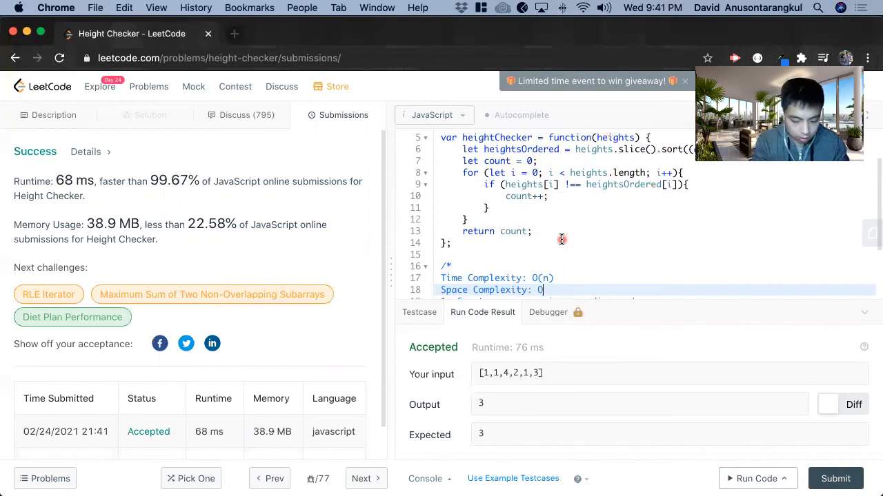
scroll(up, 3)
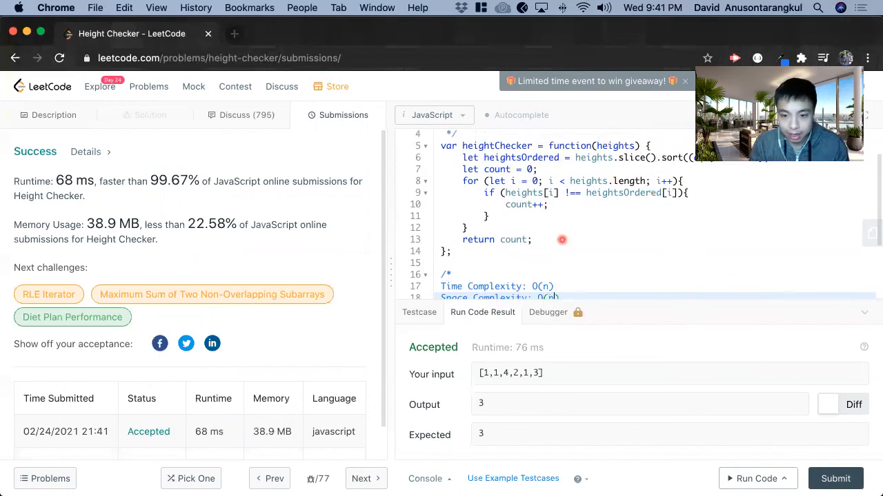
scroll(up, 3)
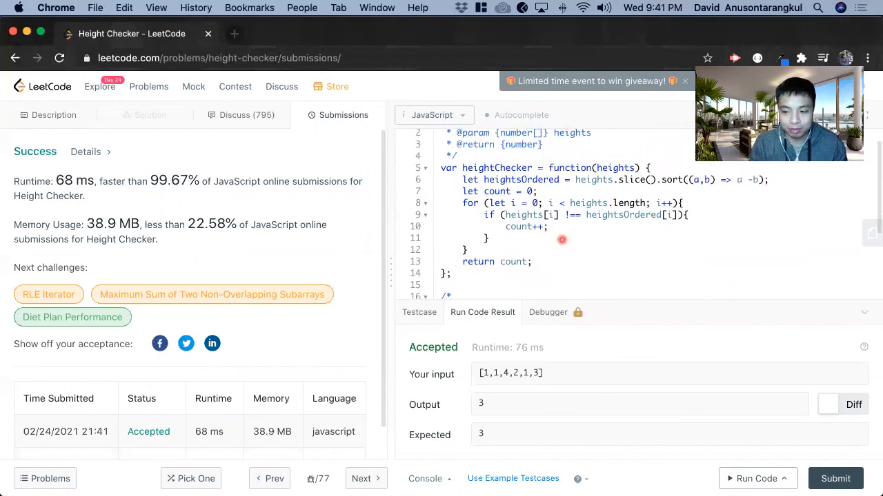